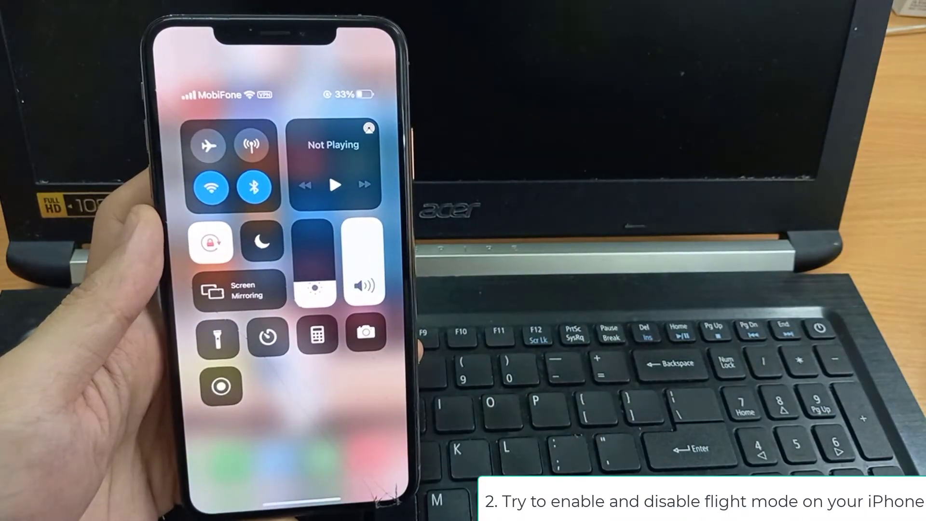
- Toggle Airplane Mode on in Control Center, then back off
left_click(209, 145)
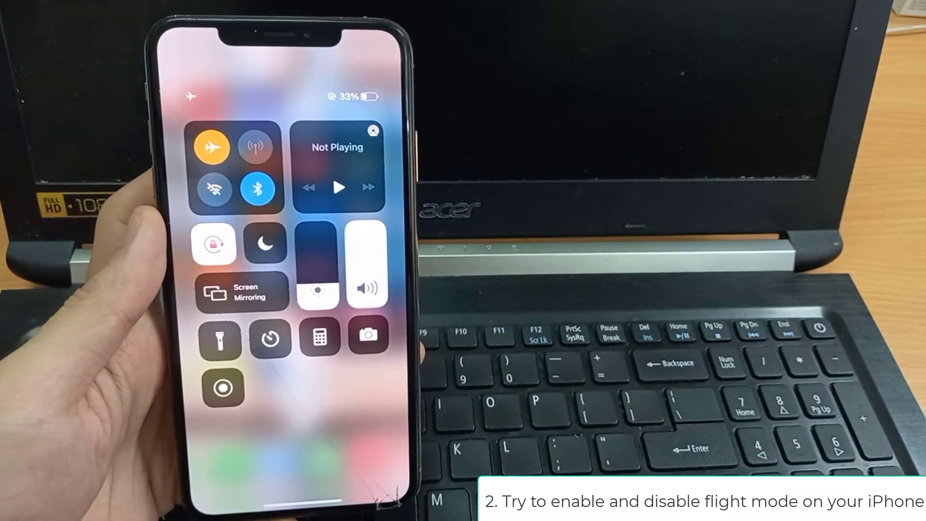
left_click(212, 147)
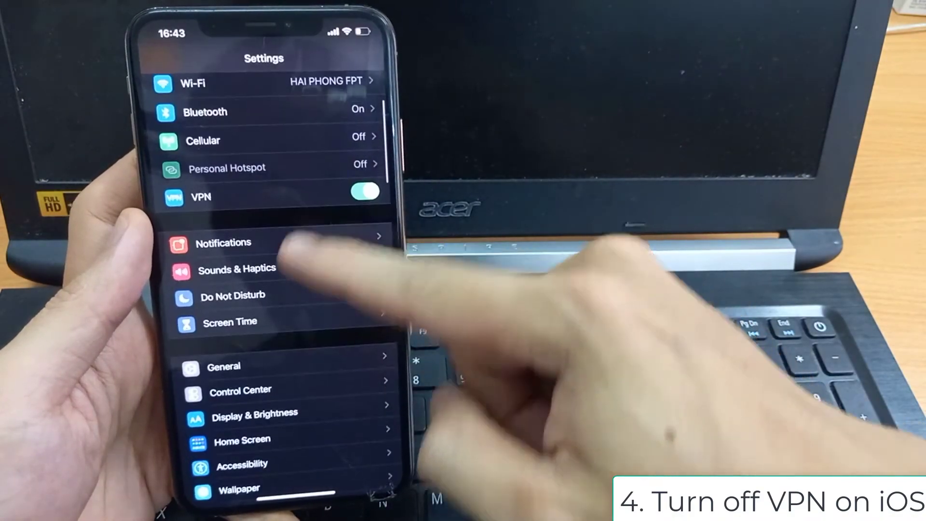
- Turn off the Adblock Luna VPN status so it reads Not Connected
left_click(223, 366)
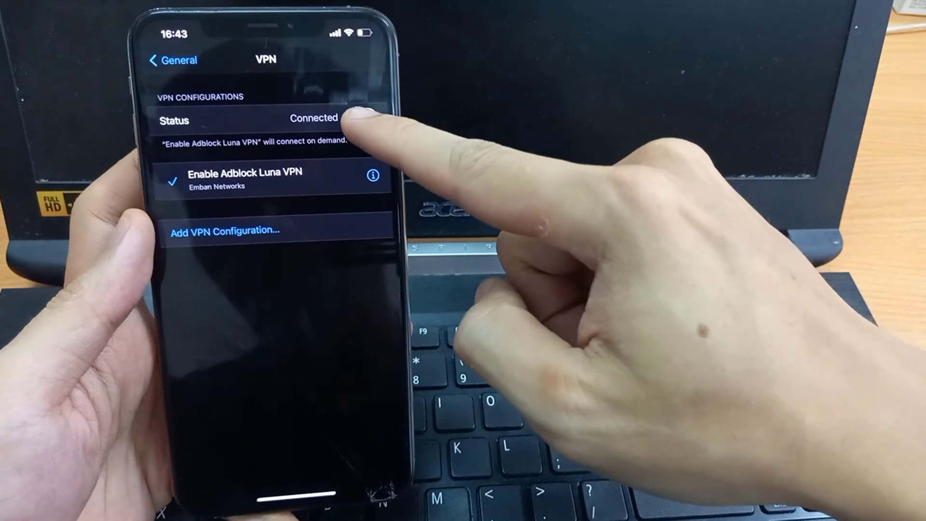
left_click(363, 118)
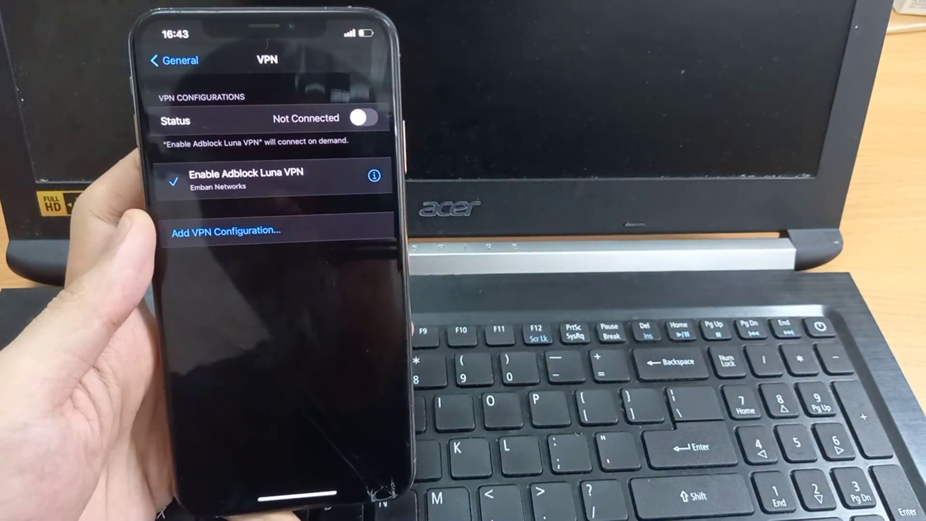